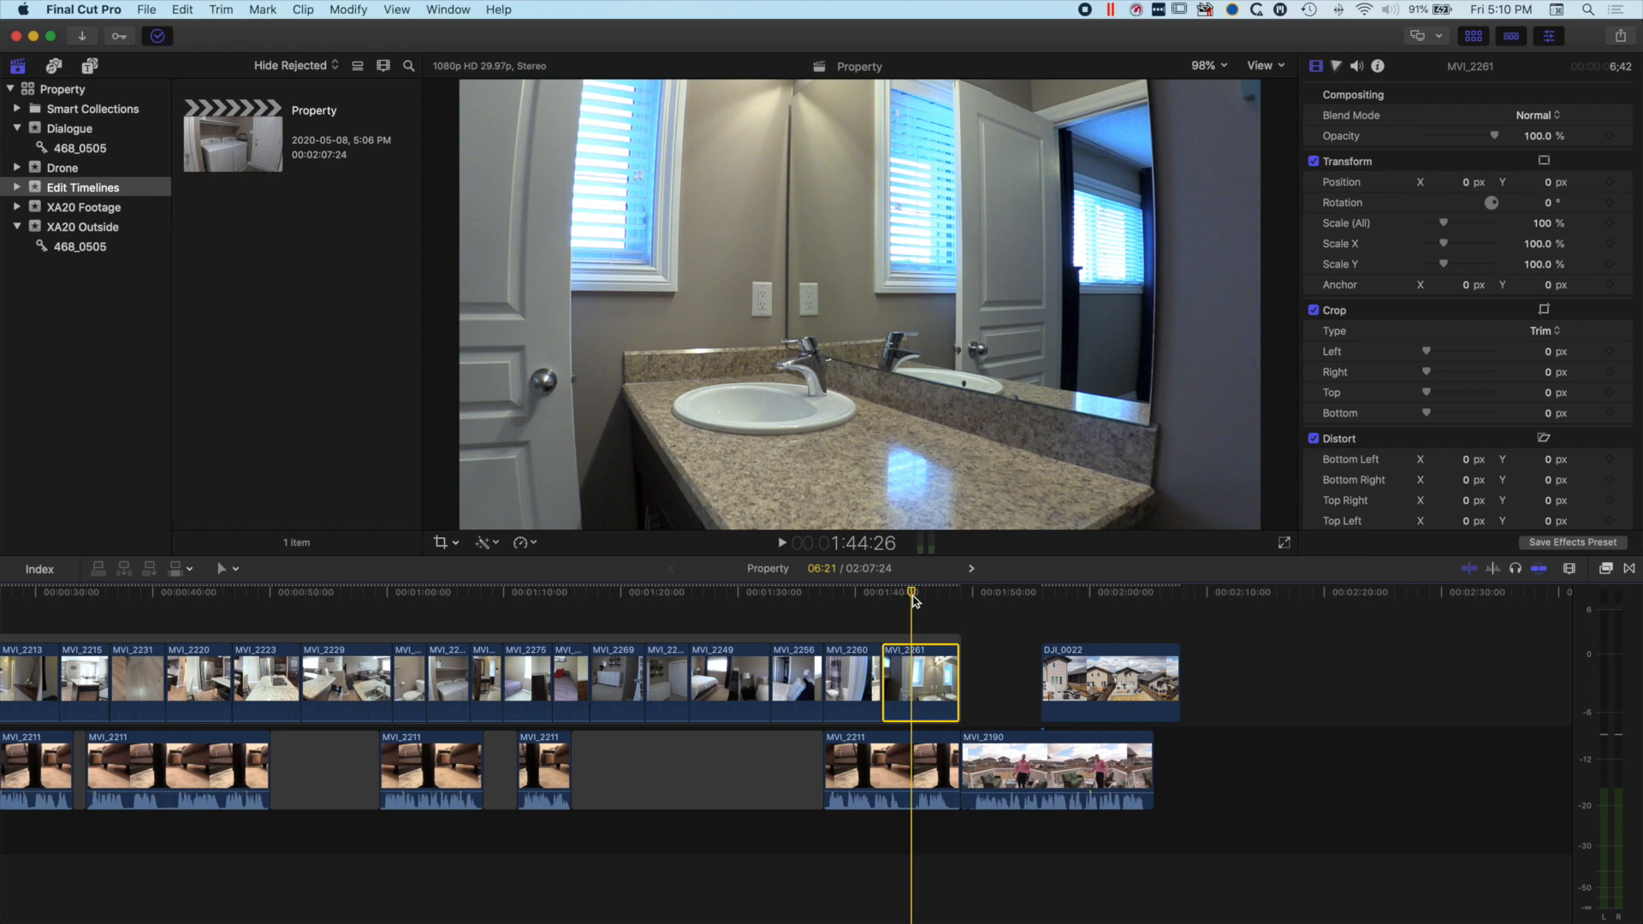
mouse_move(660, 89)
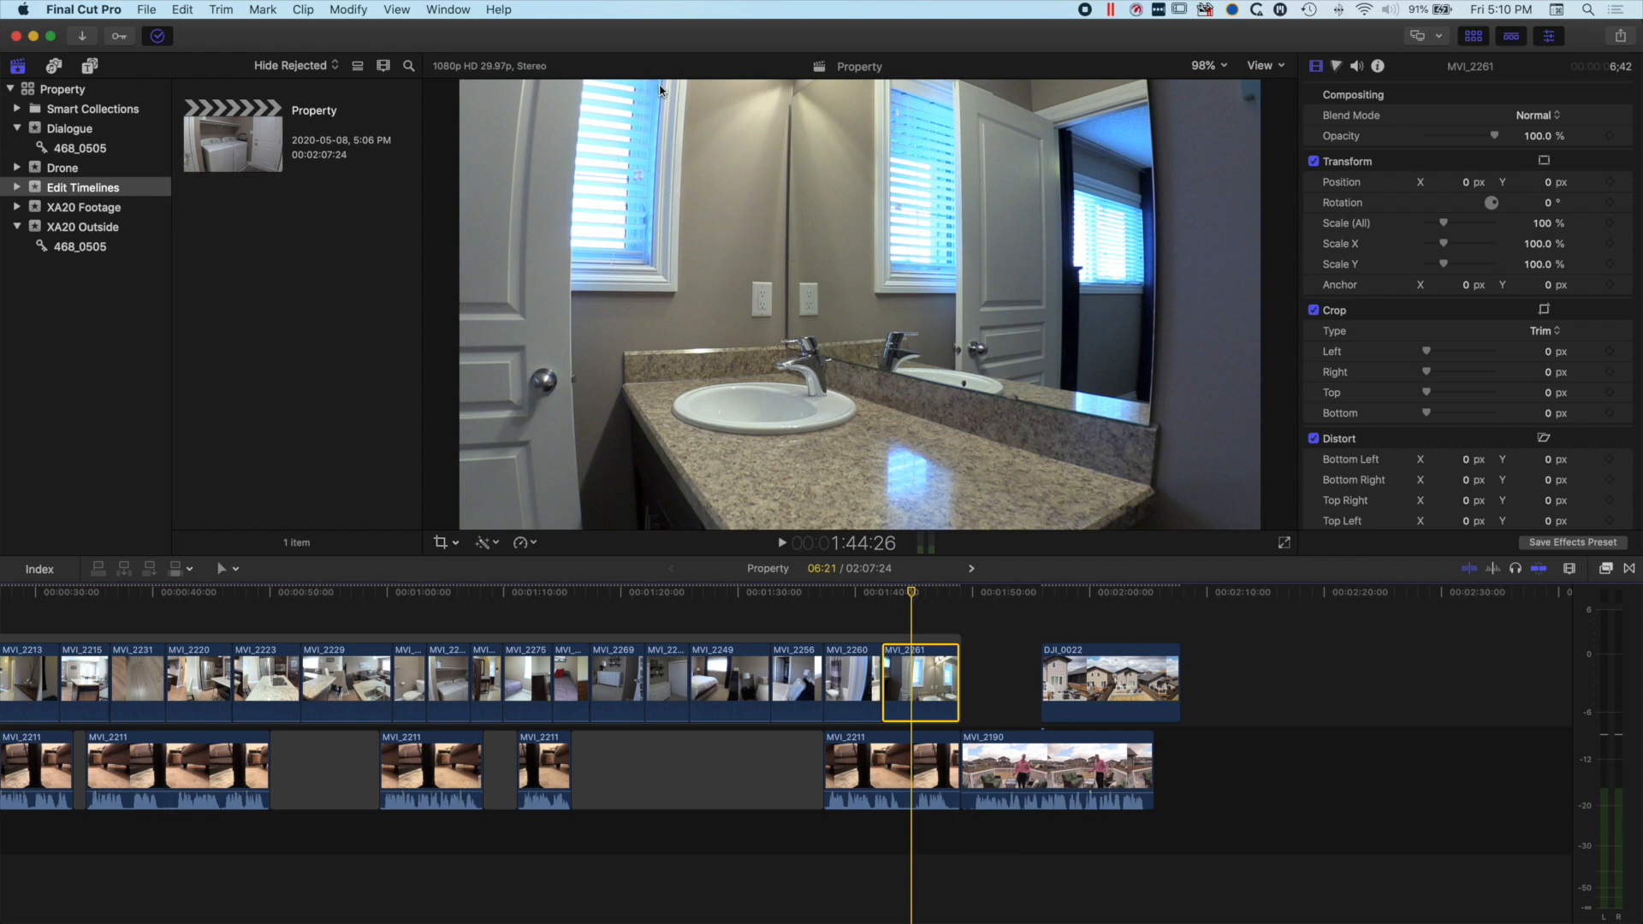
Step: Move the playhead on clip MVI_2261 to a frame showing the blue window blinds
click(920, 592)
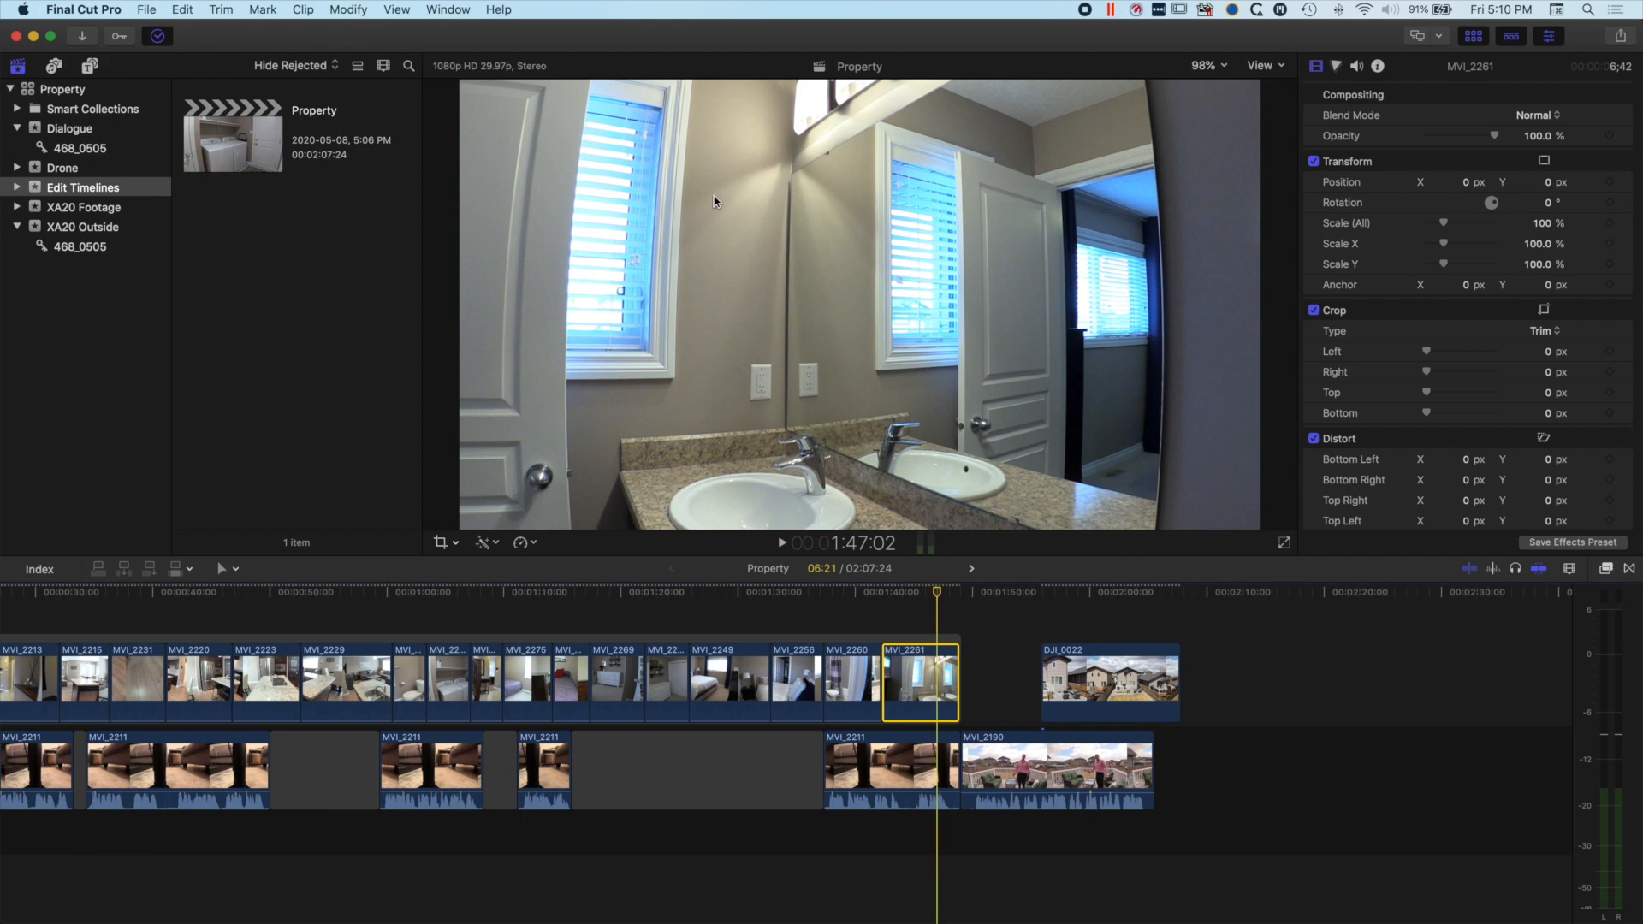
mouse_move(643, 139)
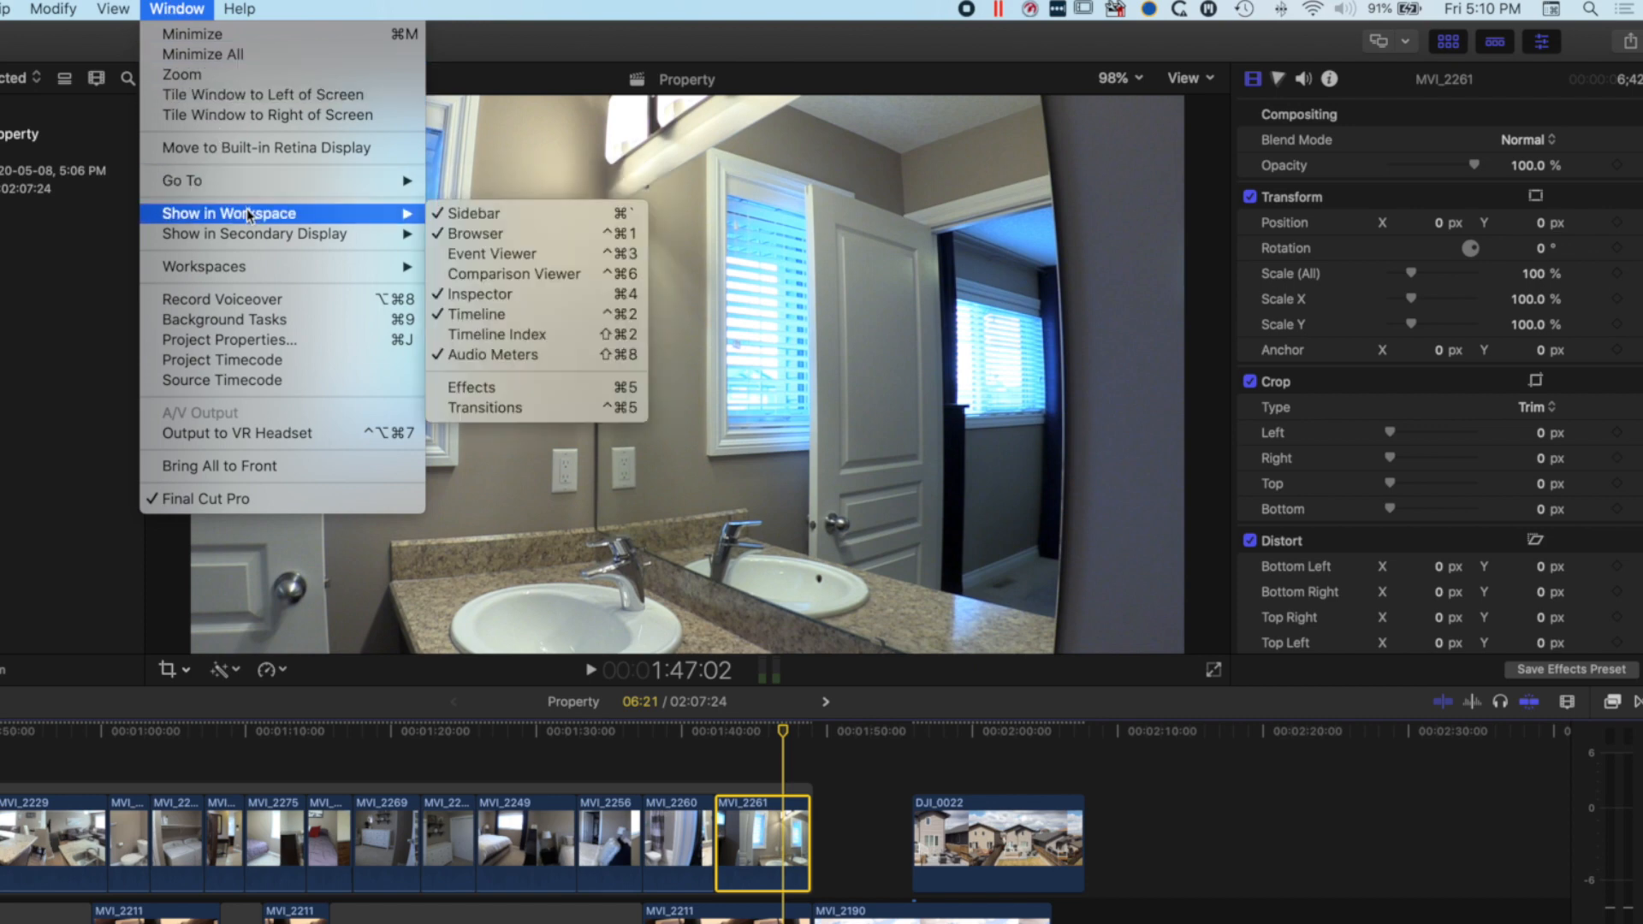
mouse_move(534, 299)
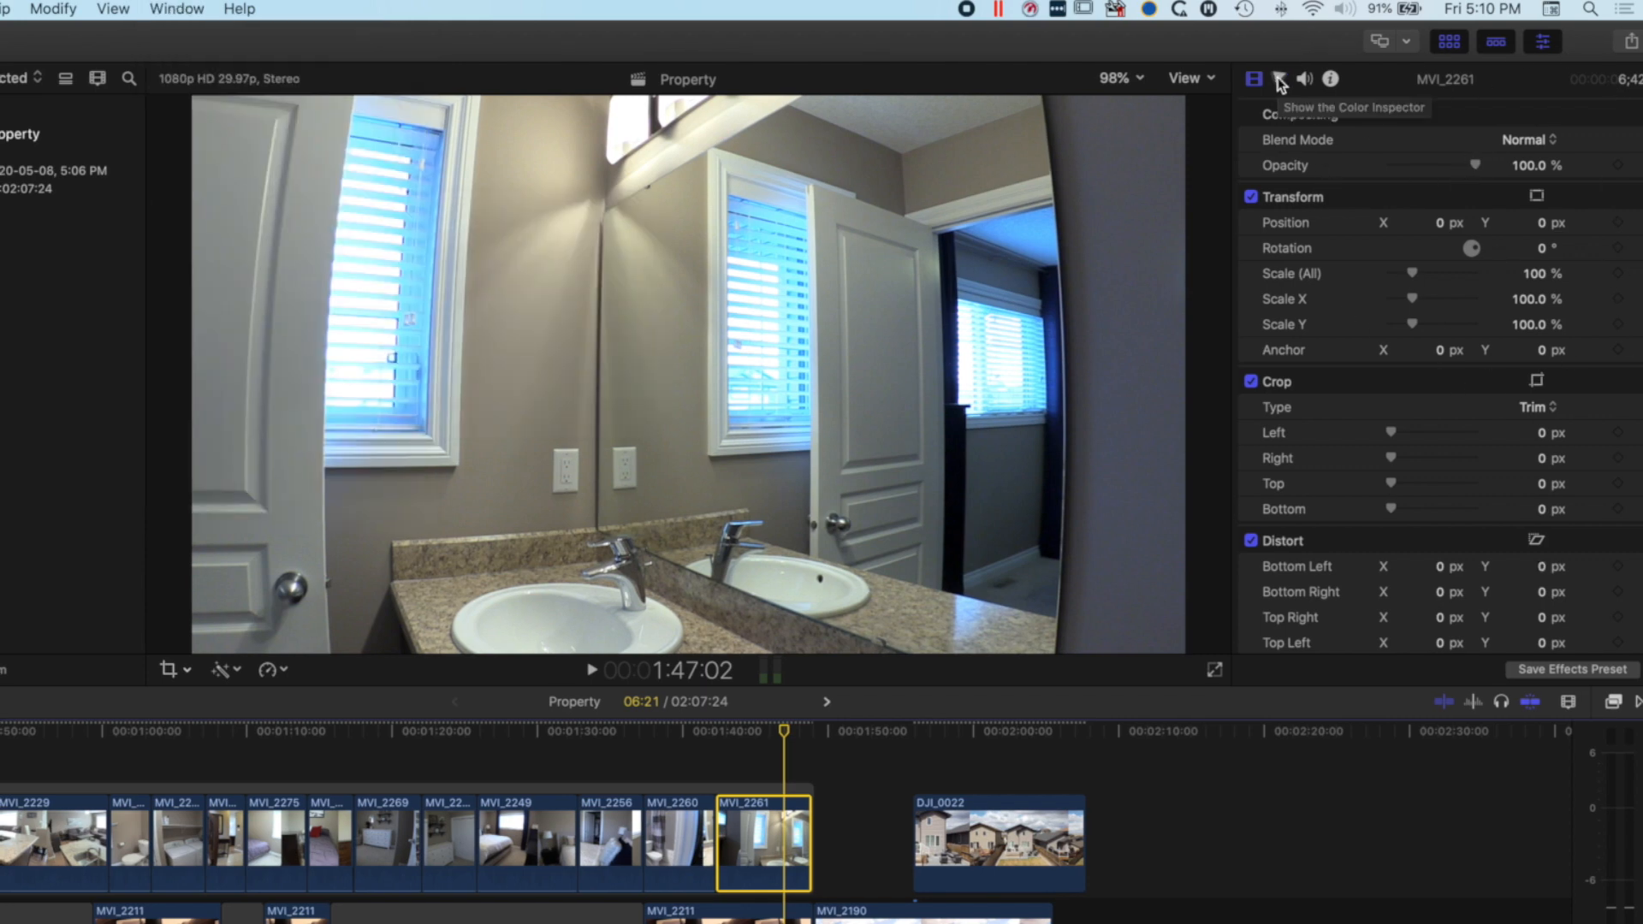
Step: Add a flat Hue/Saturation Curves correction to clip MVI_2261 in the Color Inspector
click(1278, 79)
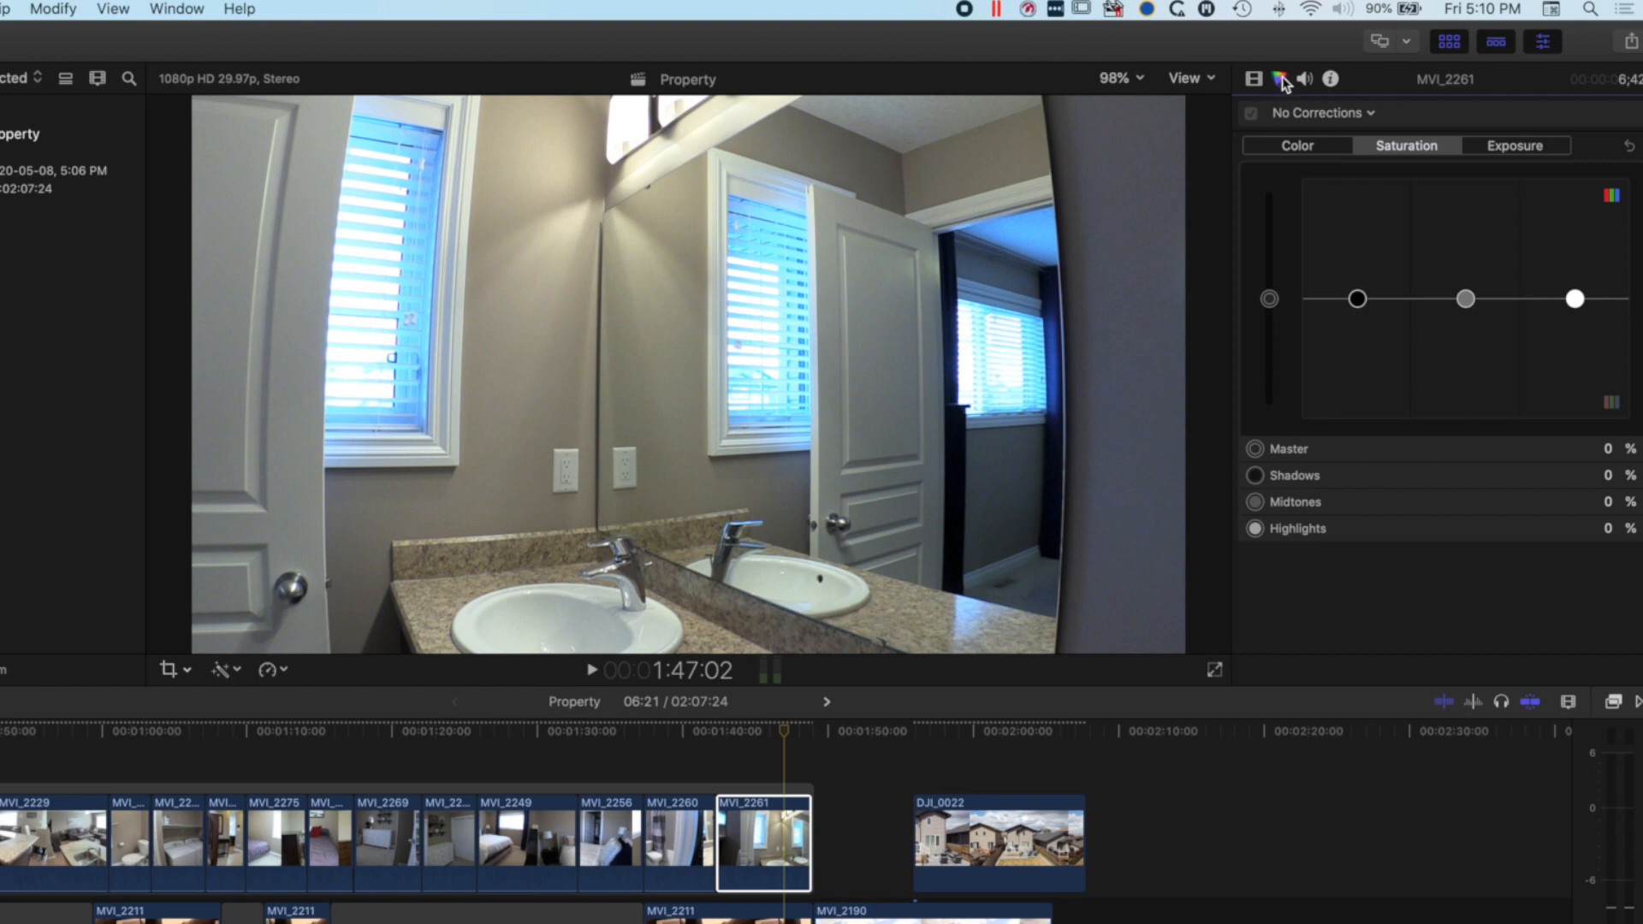
click(1324, 112)
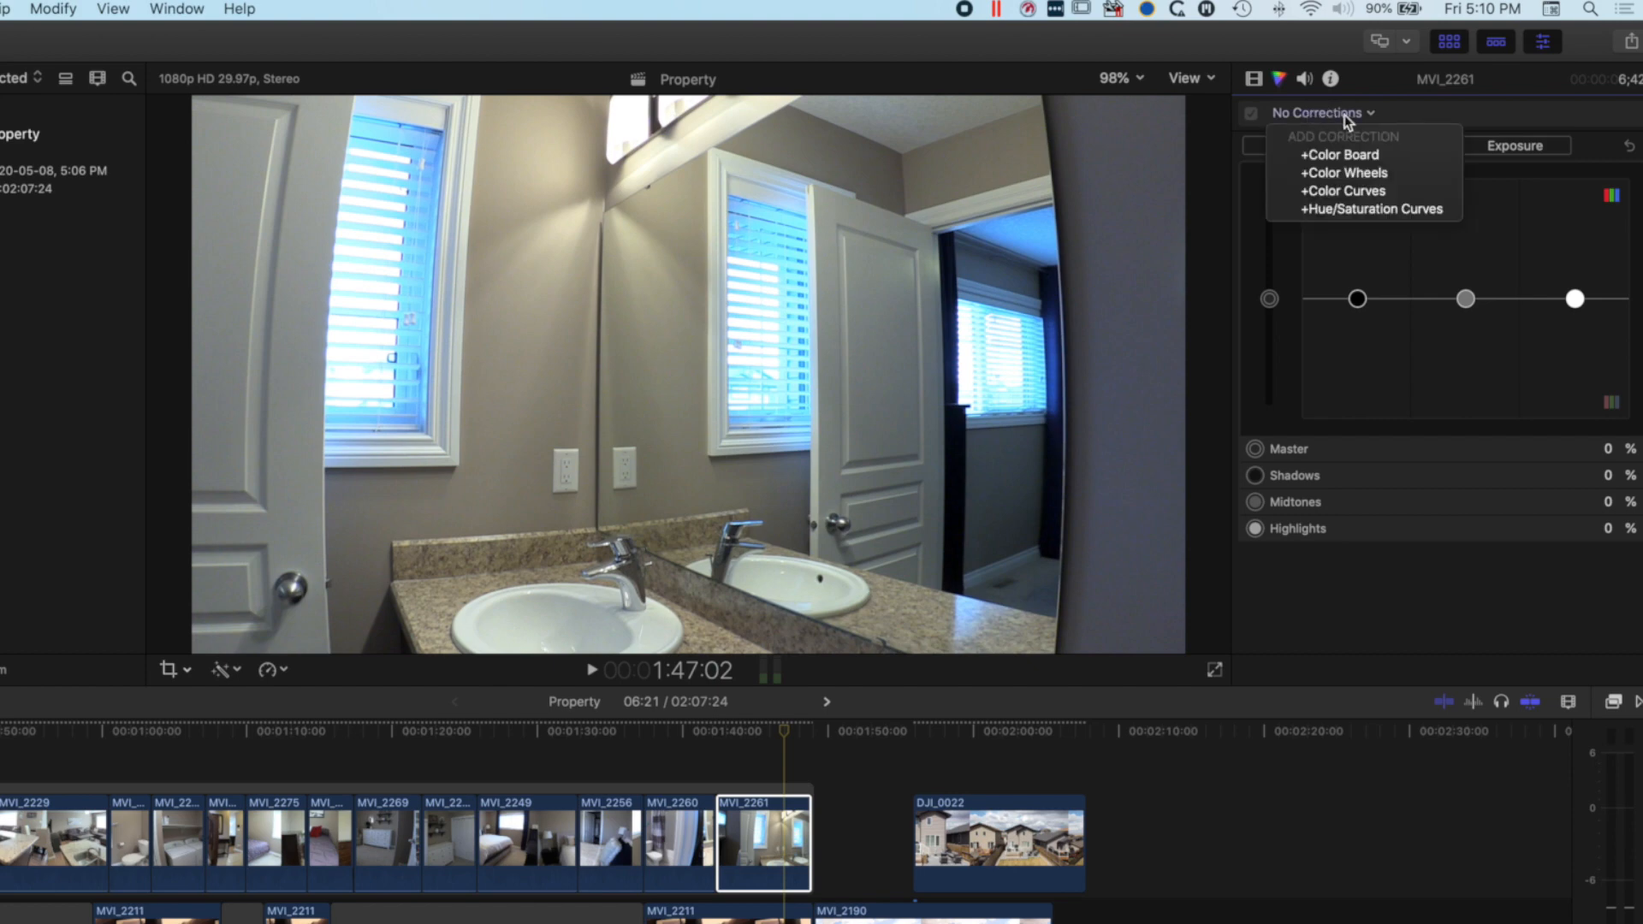
mouse_move(1362, 209)
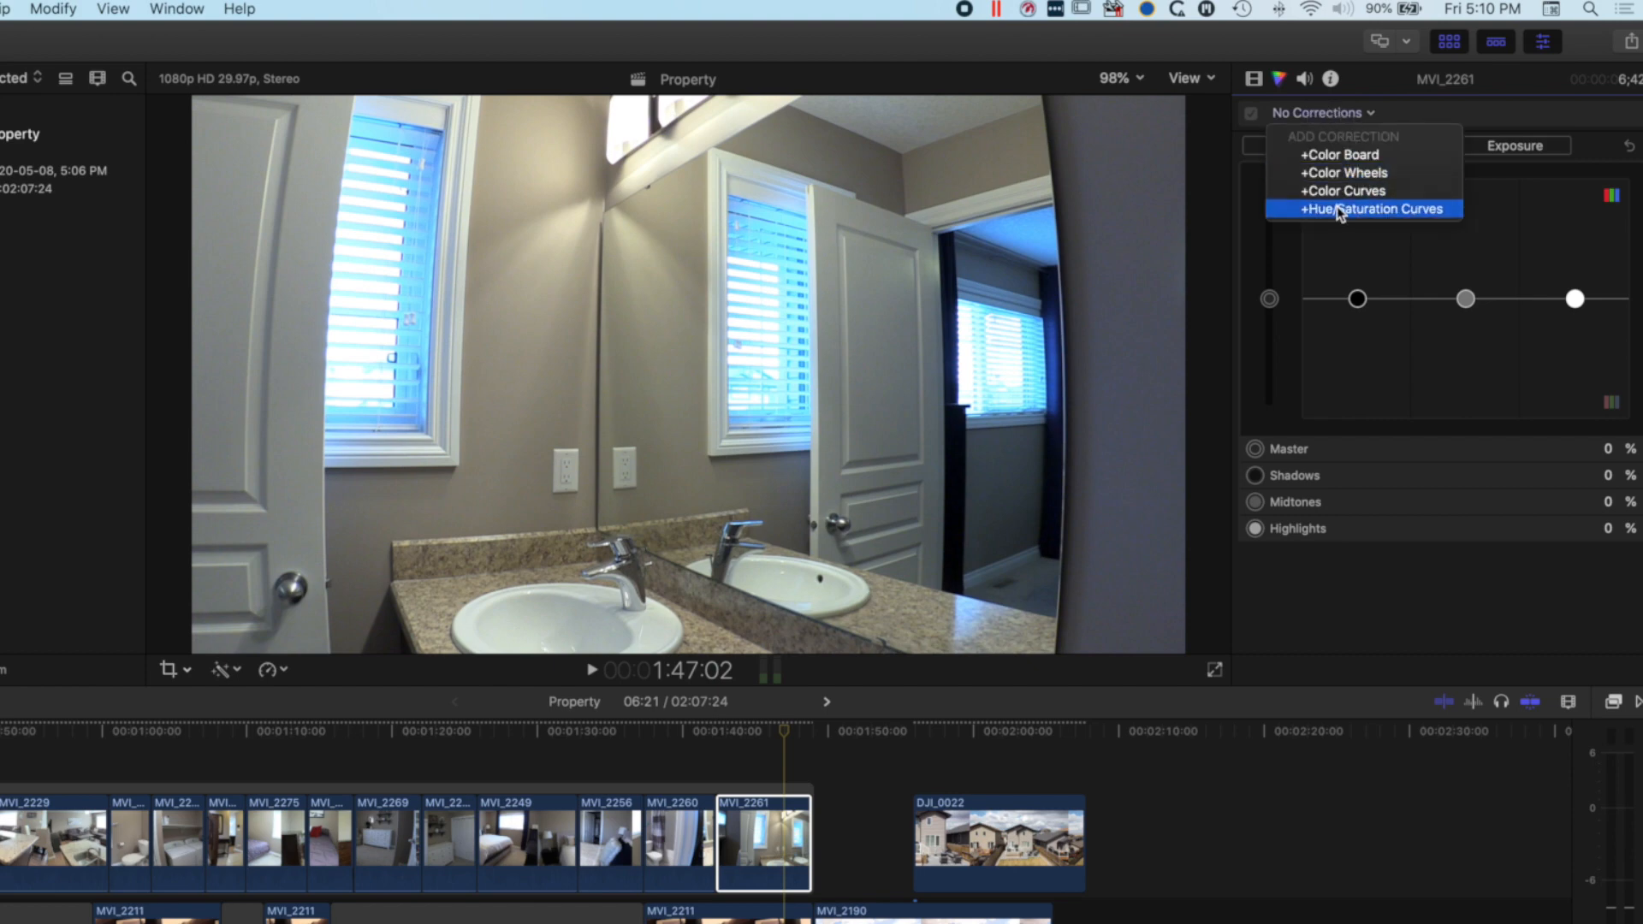
click(1368, 209)
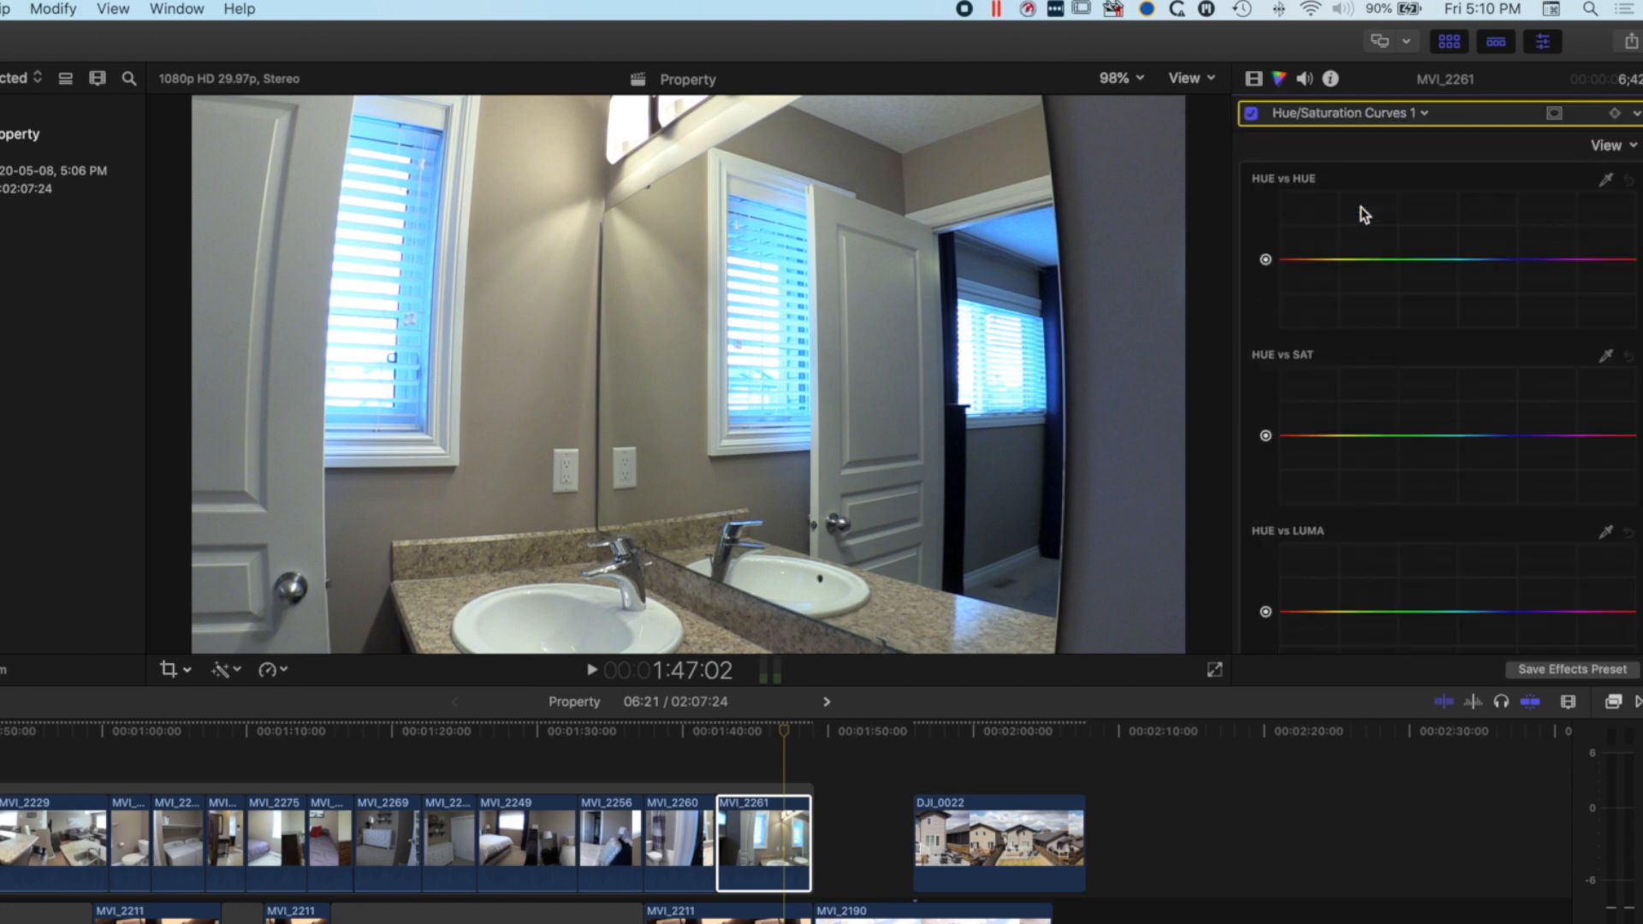
mouse_move(385, 146)
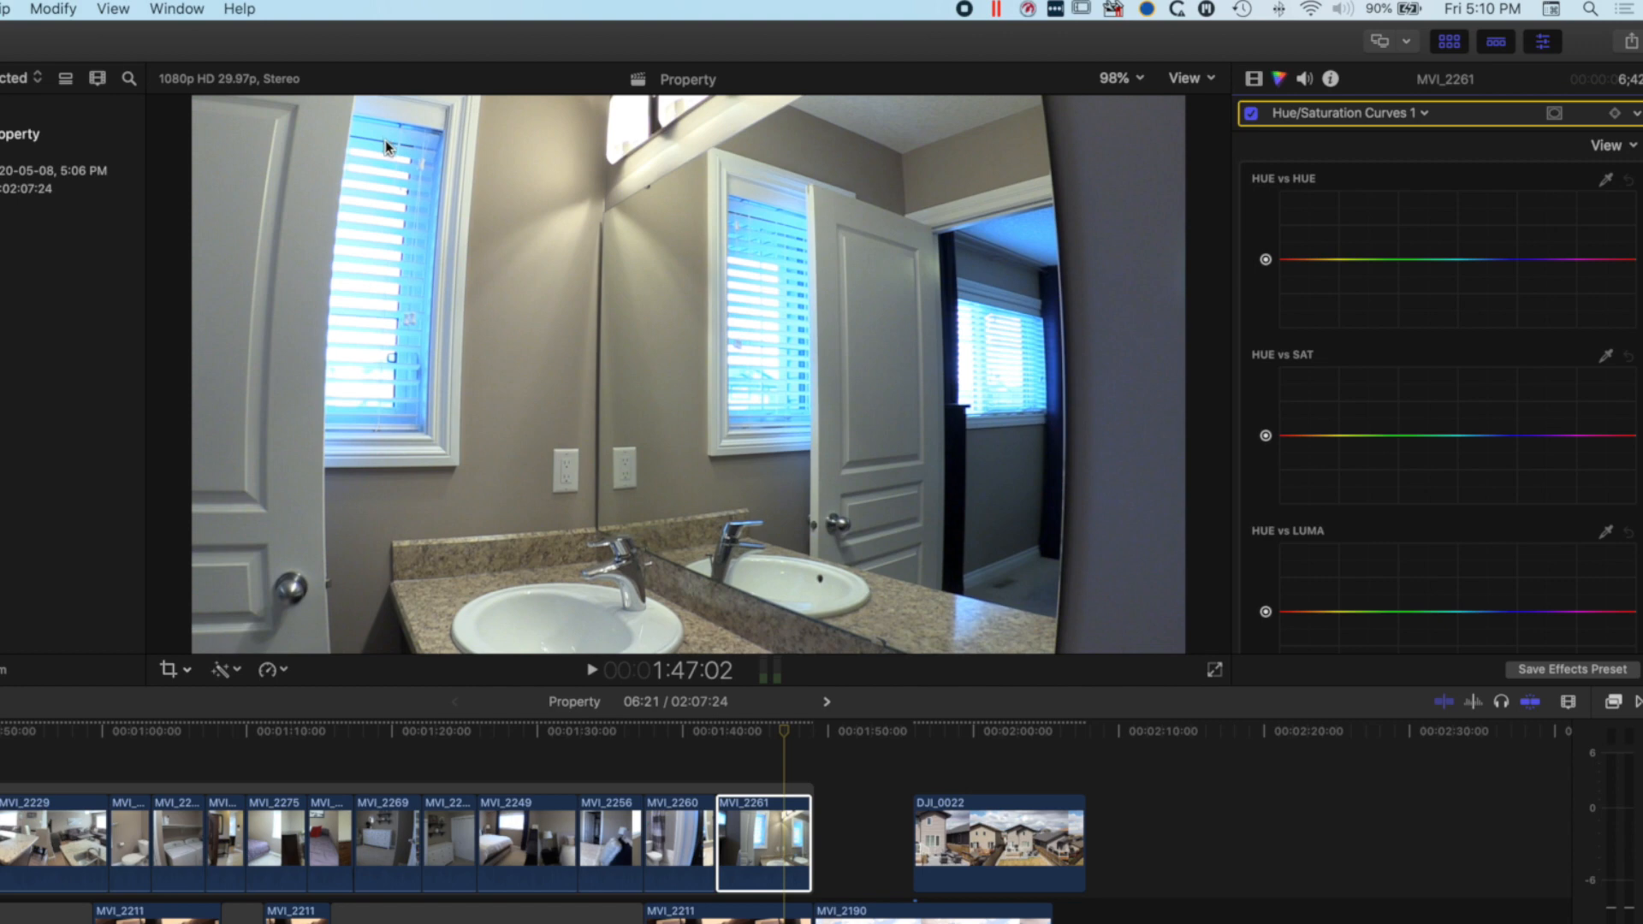
mouse_move(1471, 373)
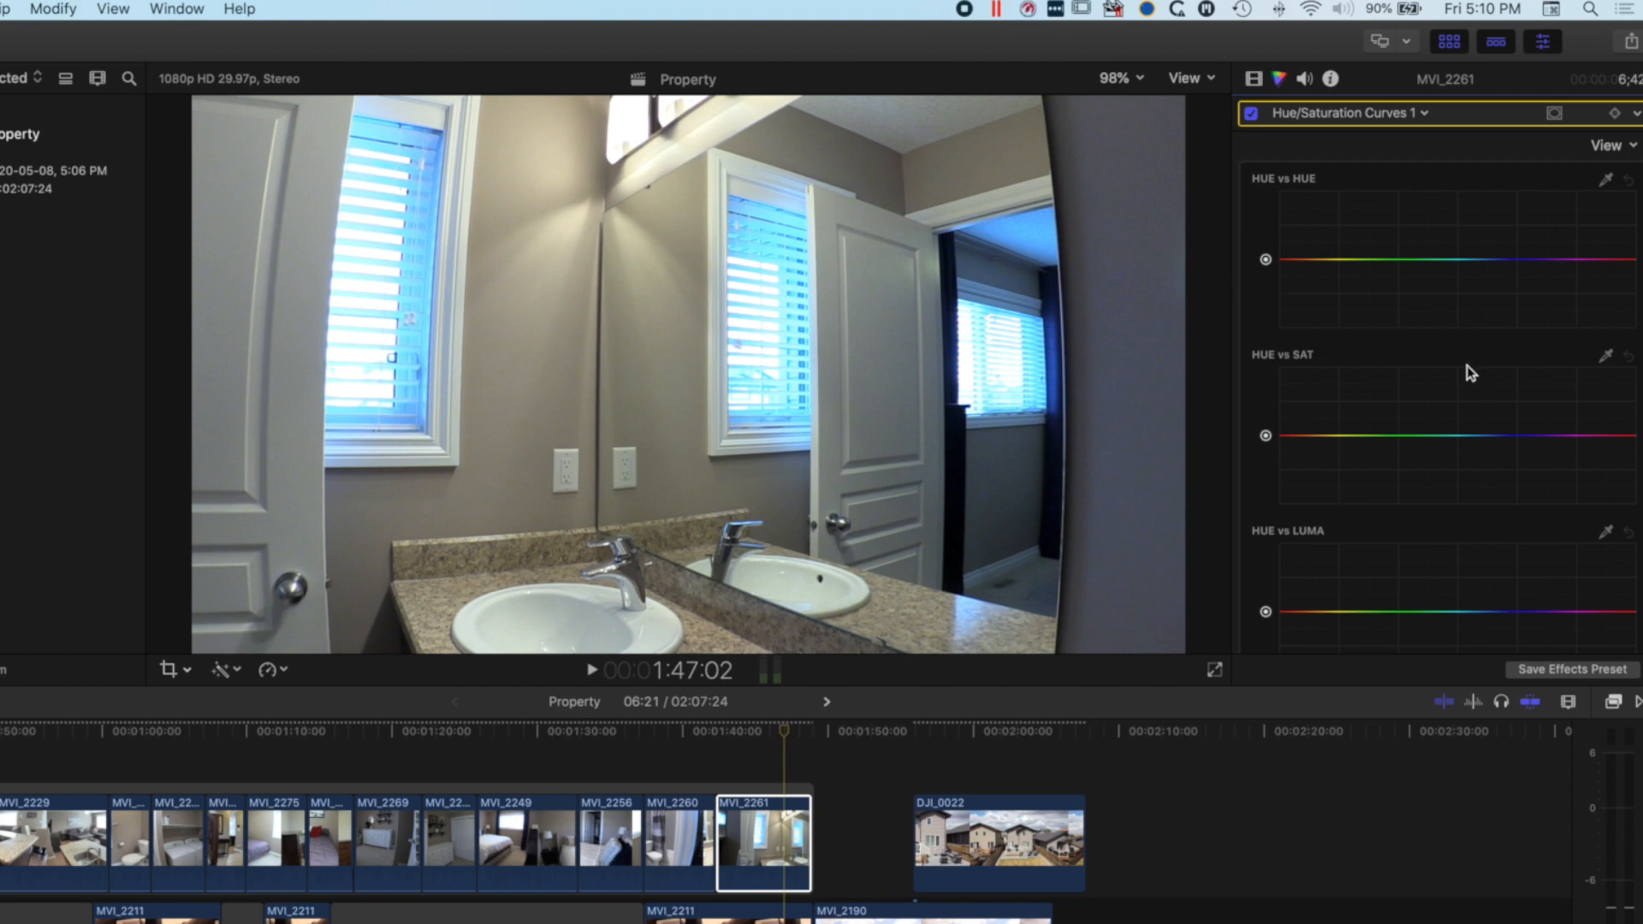
mouse_move(1606, 360)
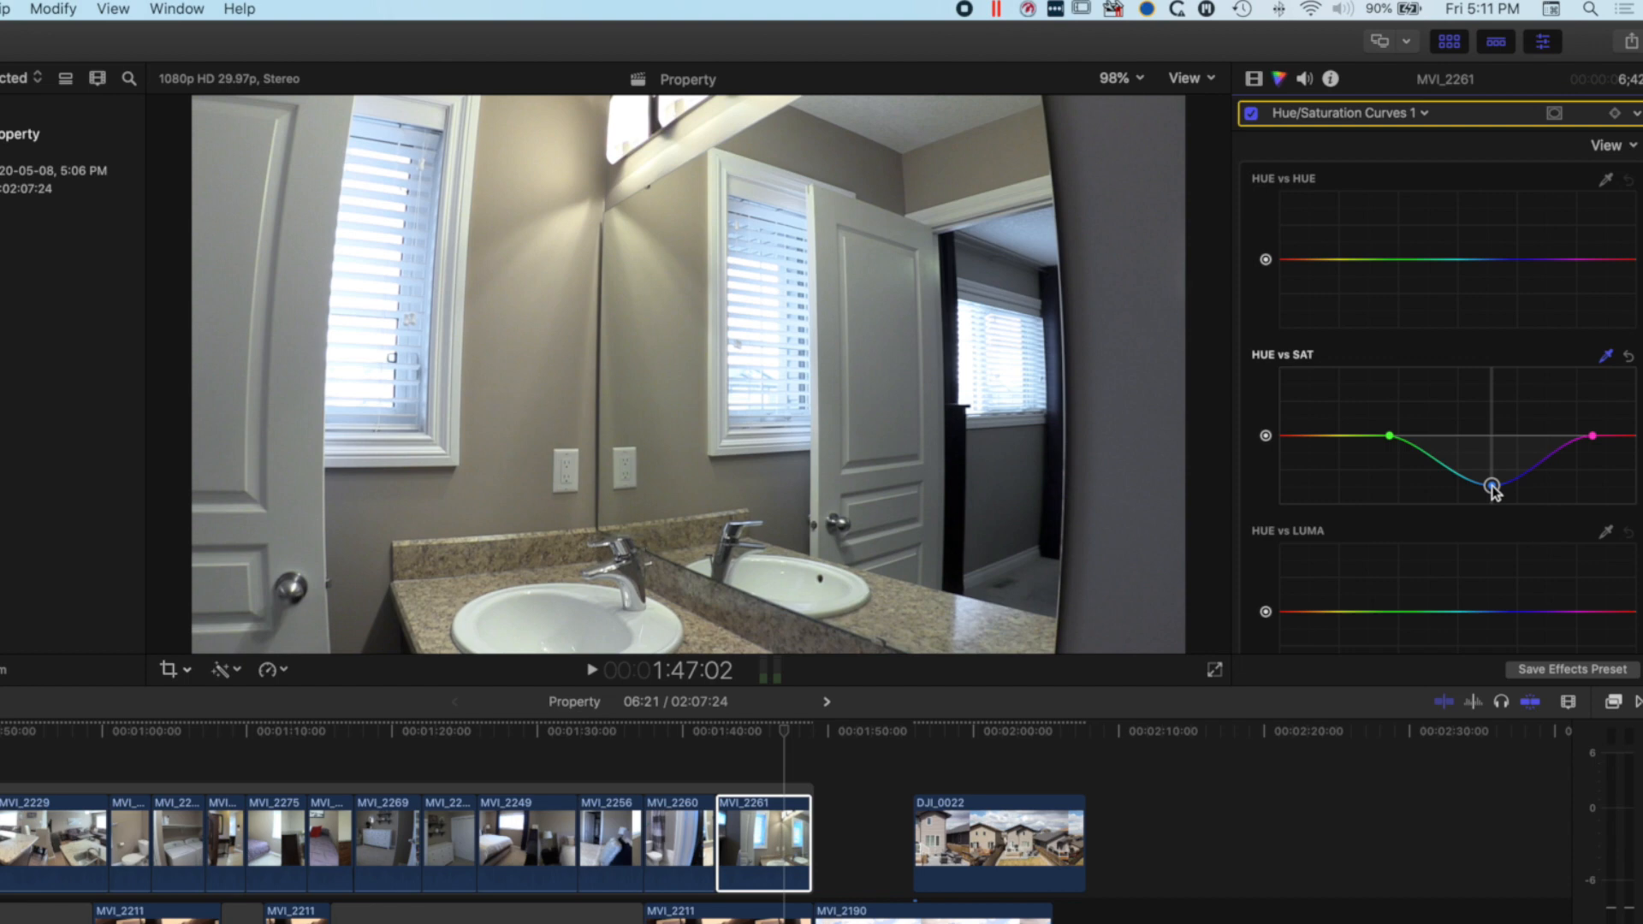
mouse_move(1492, 487)
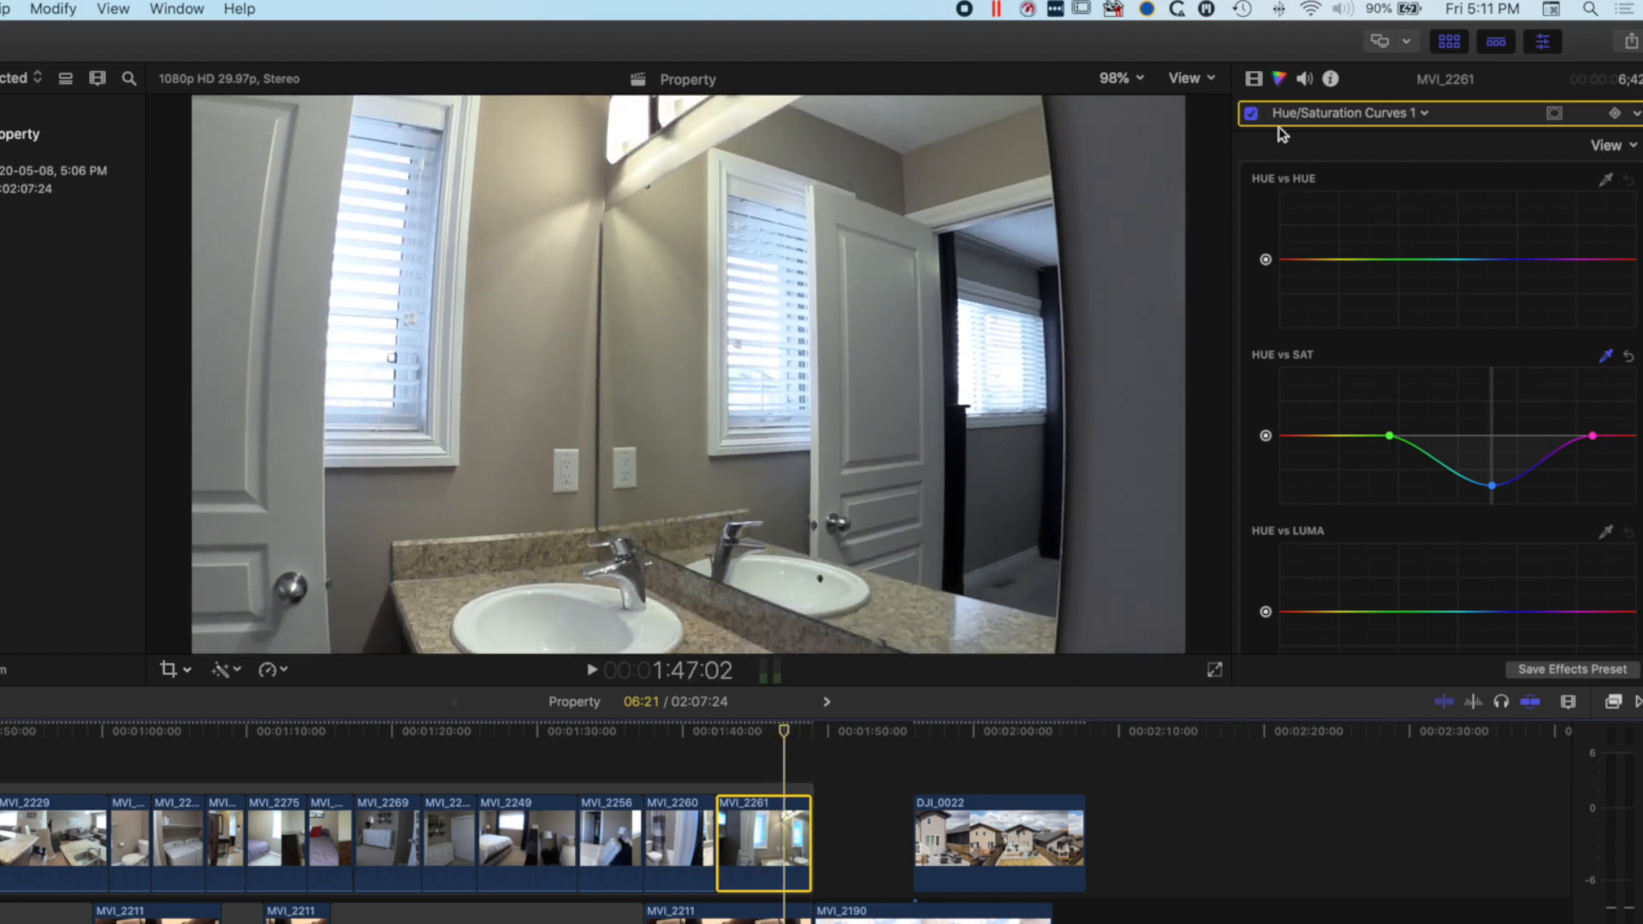
click(1250, 113)
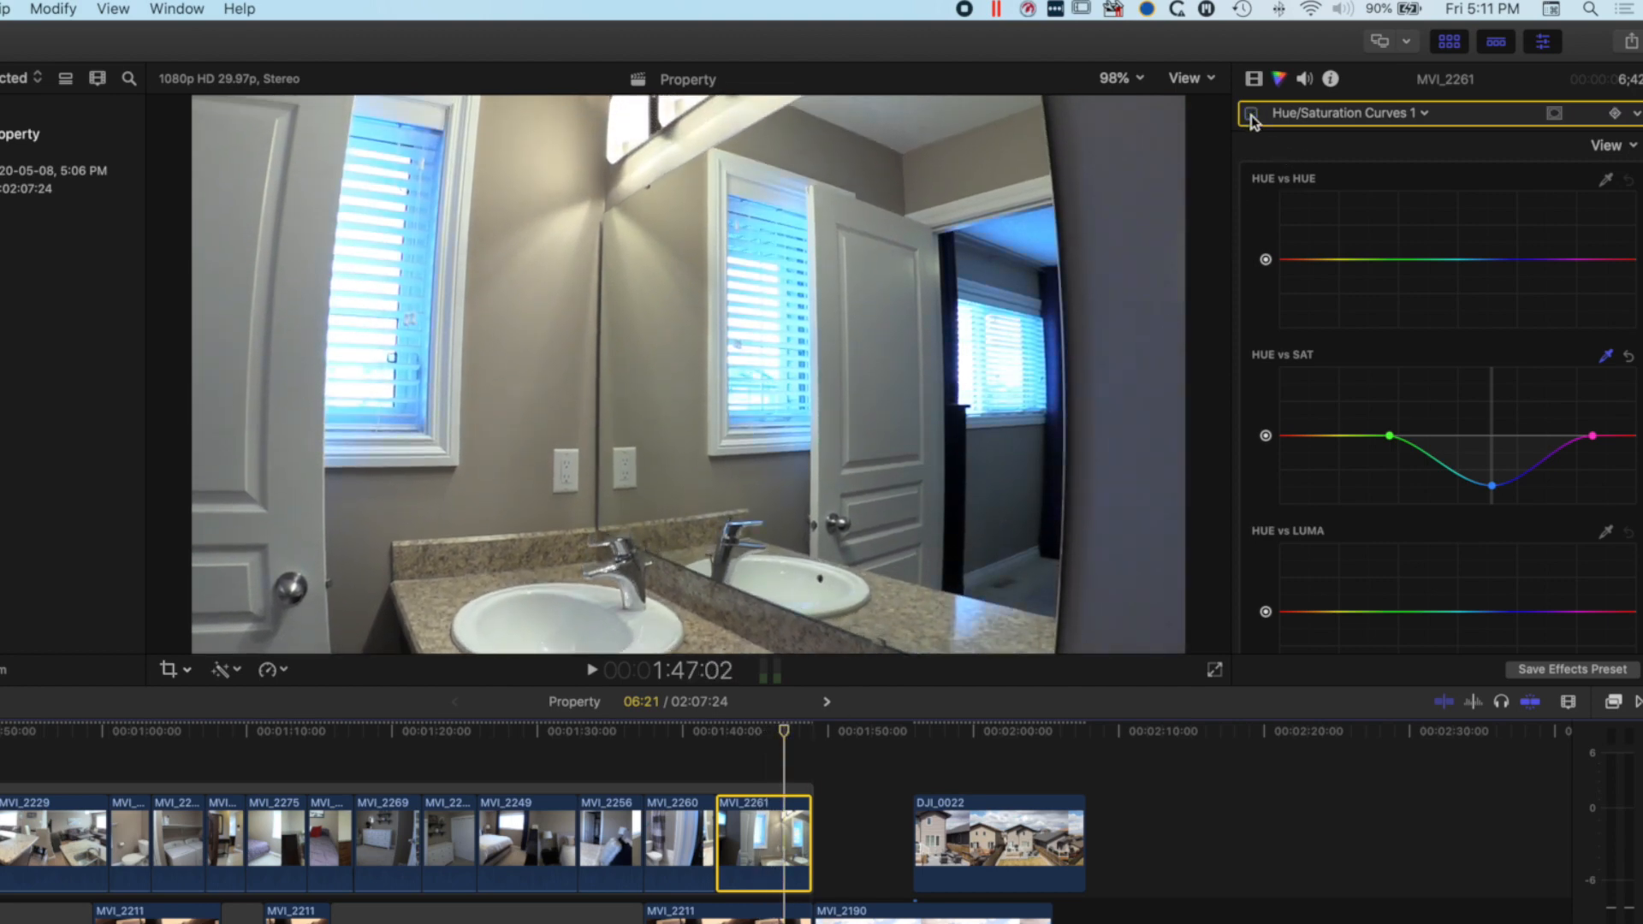
click(1251, 113)
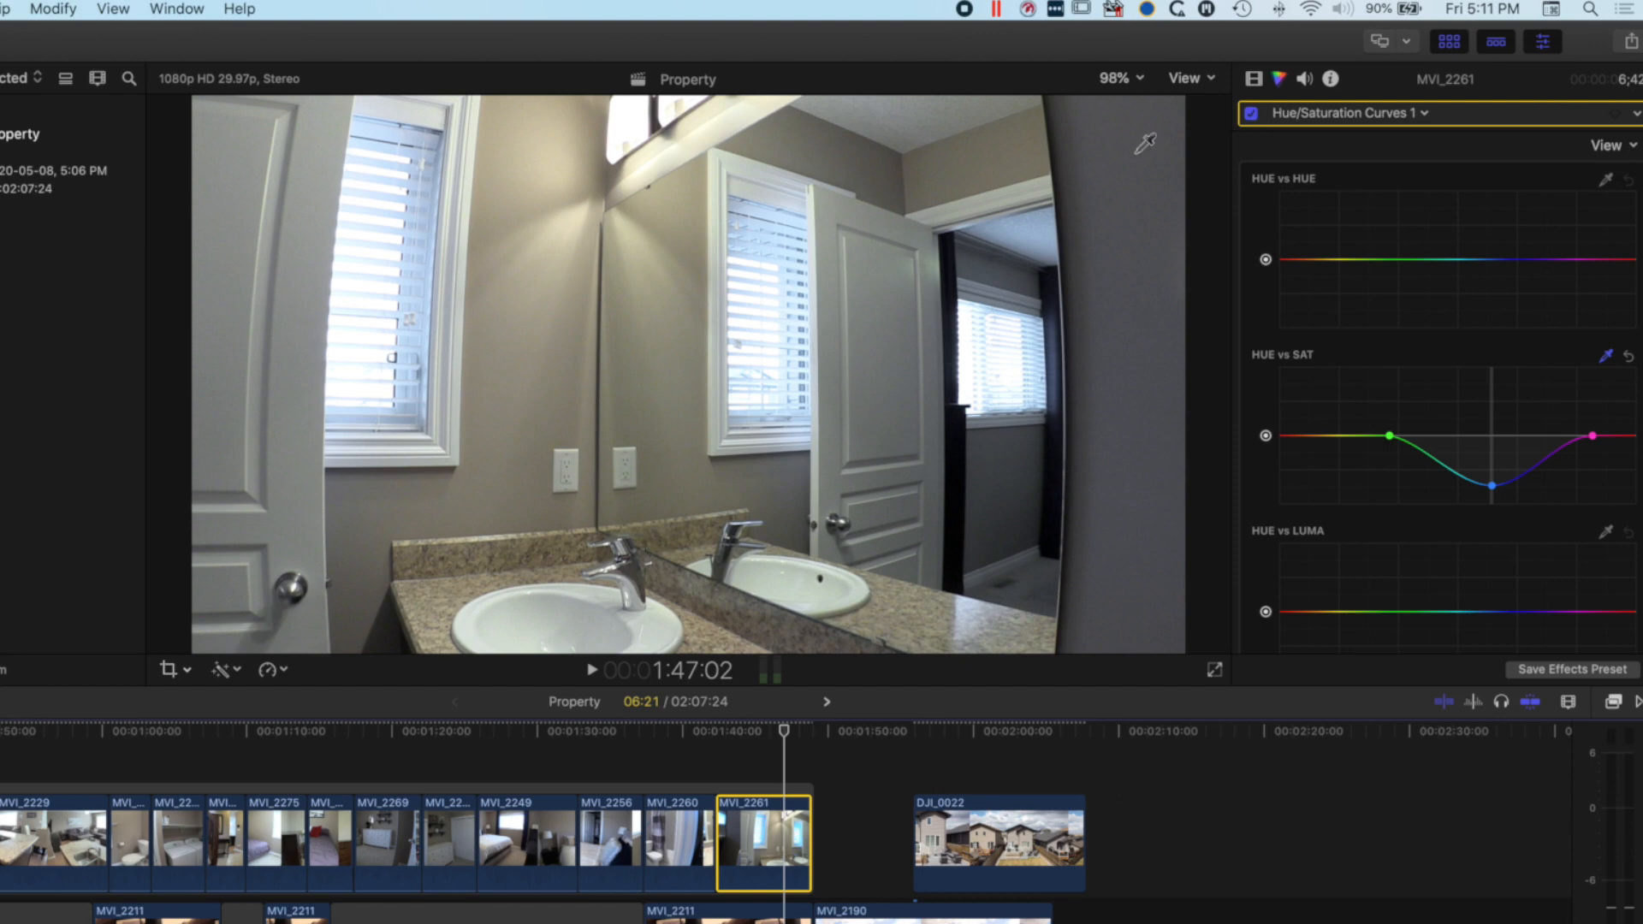
mouse_move(1138, 159)
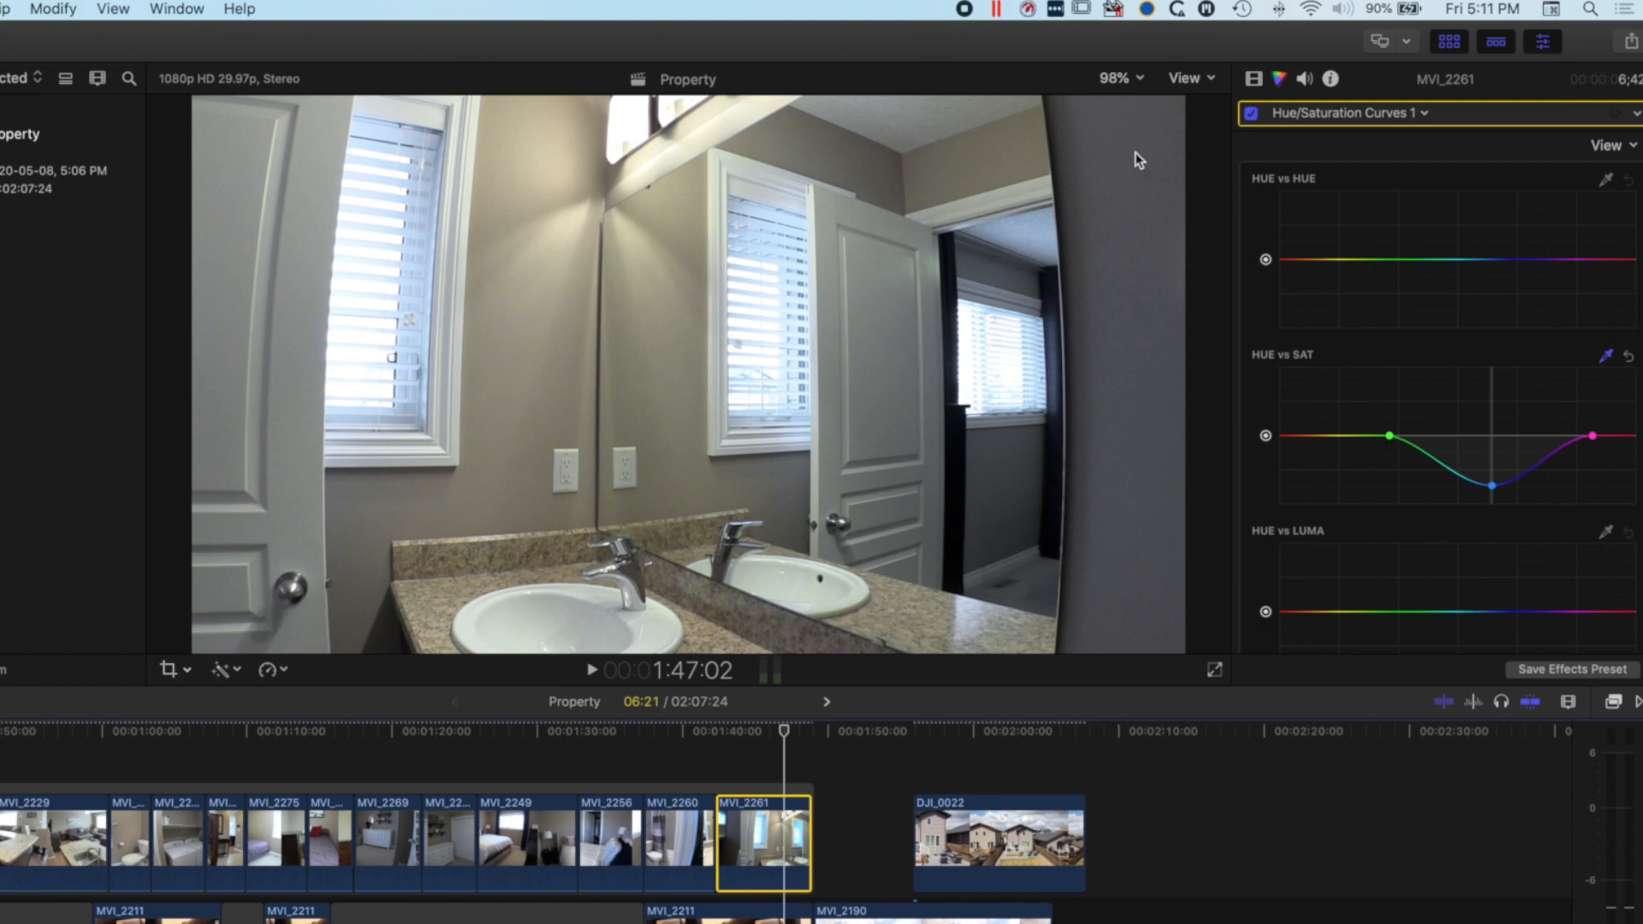